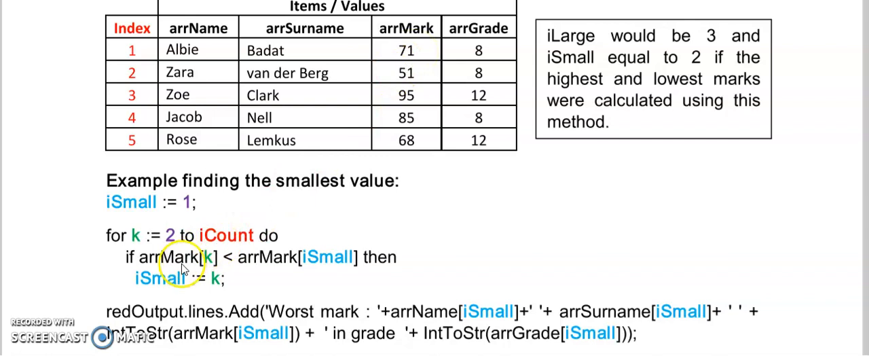
mouse_move(224, 279)
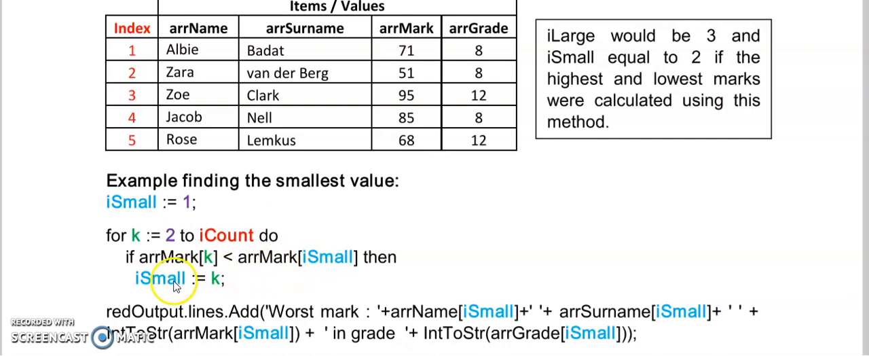
- Scroll to TfrmMarks.mnSurnames1Click and highlight the iLow/iHigh index variables
scroll("down", 3)
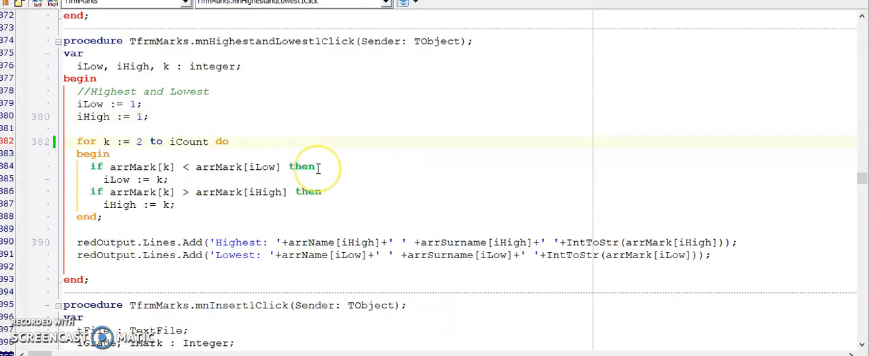
mouse_move(215, 114)
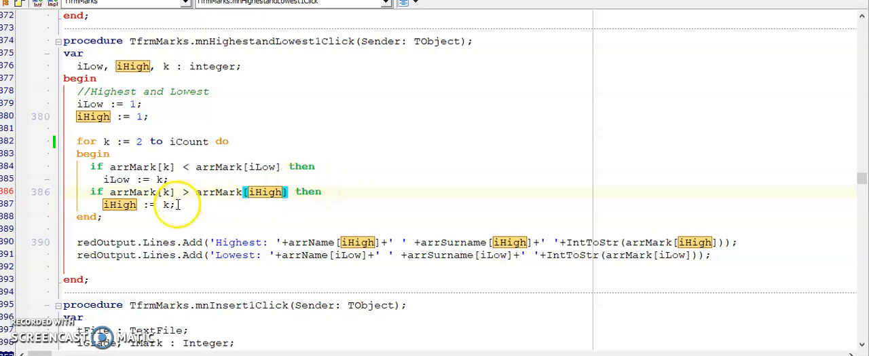
left_click(175, 204)
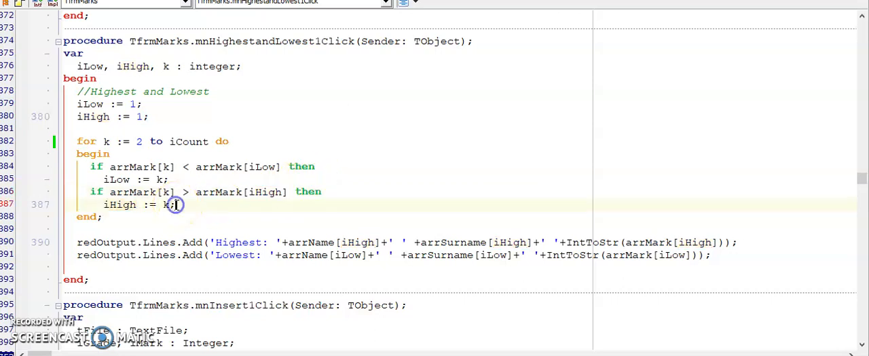
mouse_move(175, 204)
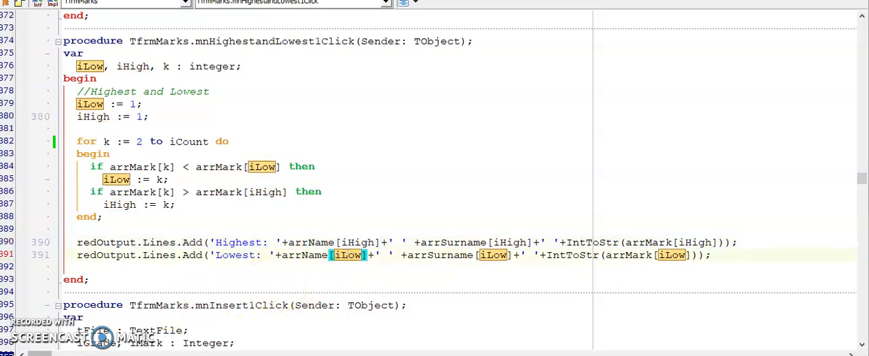
scroll("down", 3)
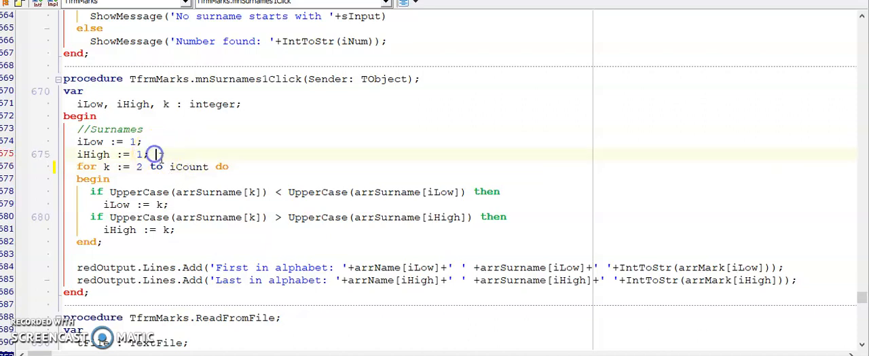
mouse_move(192, 166)
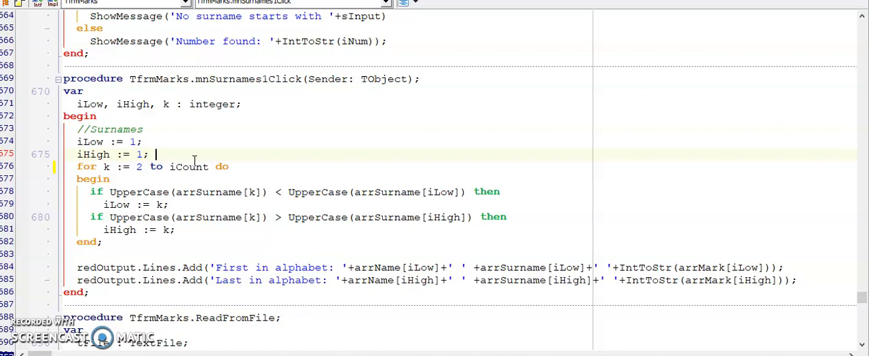
mouse_move(197, 170)
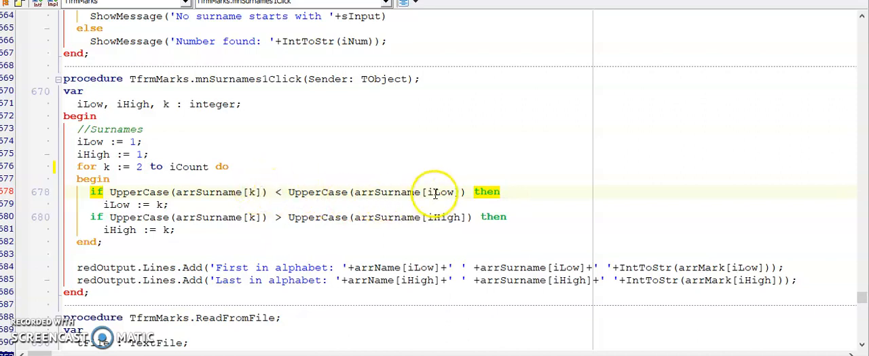
double_click(442, 192)
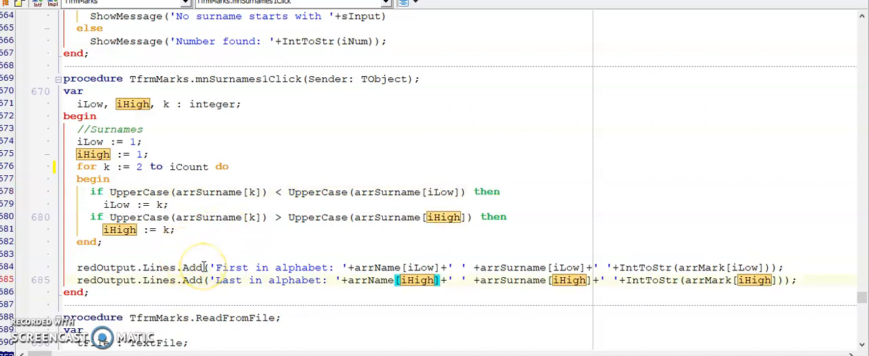
mouse_move(285, 267)
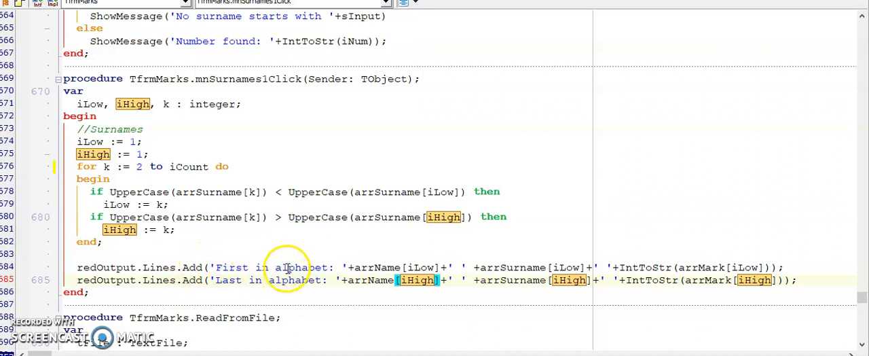